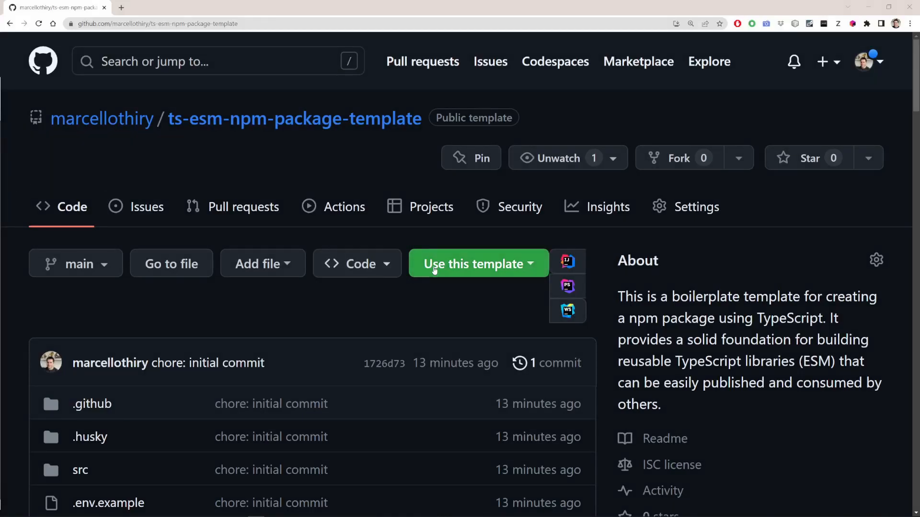
# Create private repo my-package-demo from the template with a description, then git clone it
pyautogui.click(471, 263)
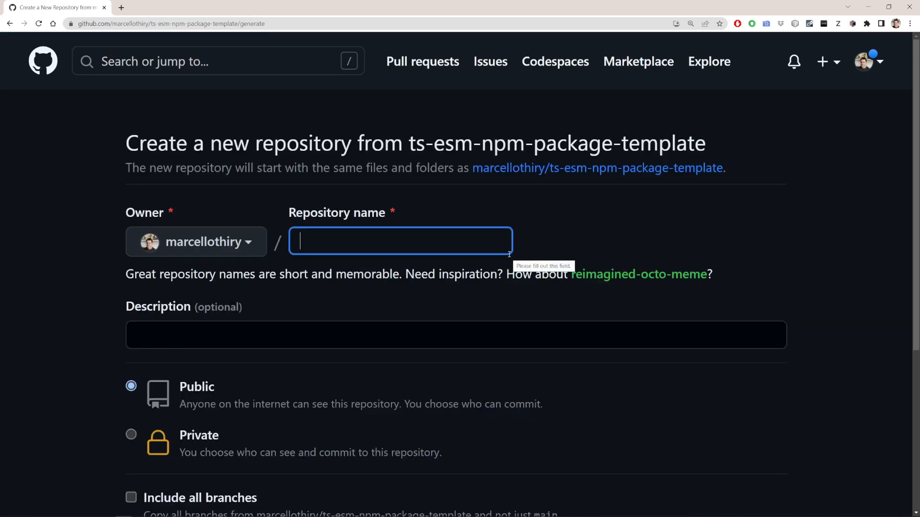
pyautogui.write('P')
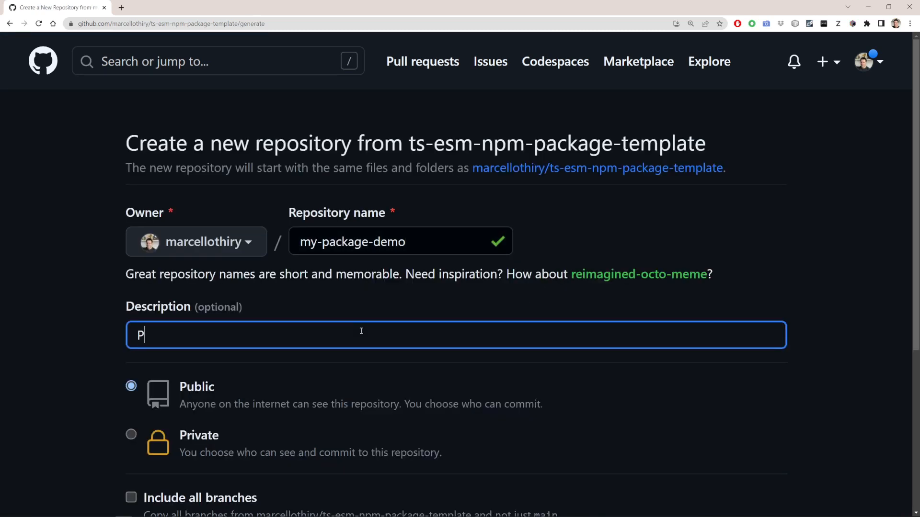
pyautogui.write('ackage to demonstrate the ts-esm-package-template')
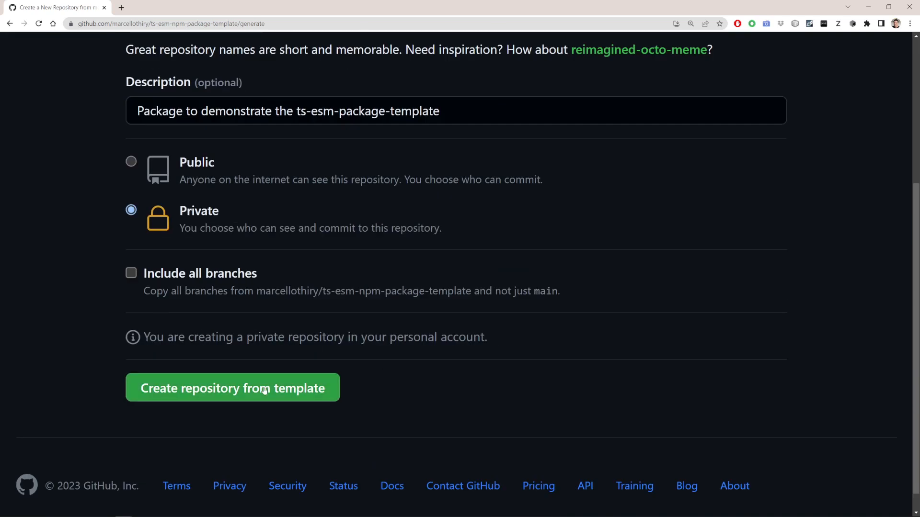
pyautogui.click(233, 387)
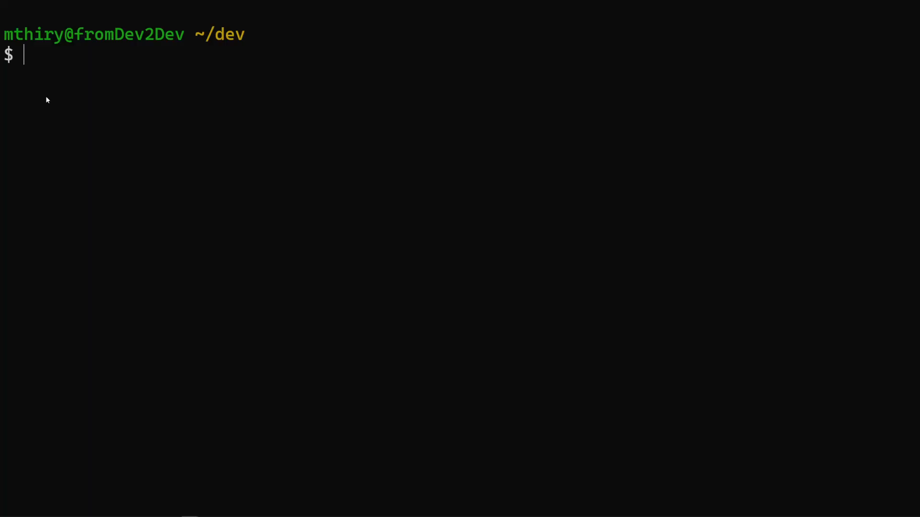
pyautogui.write('git clone git@github.com:marcellothiry/my-package-demo.git')
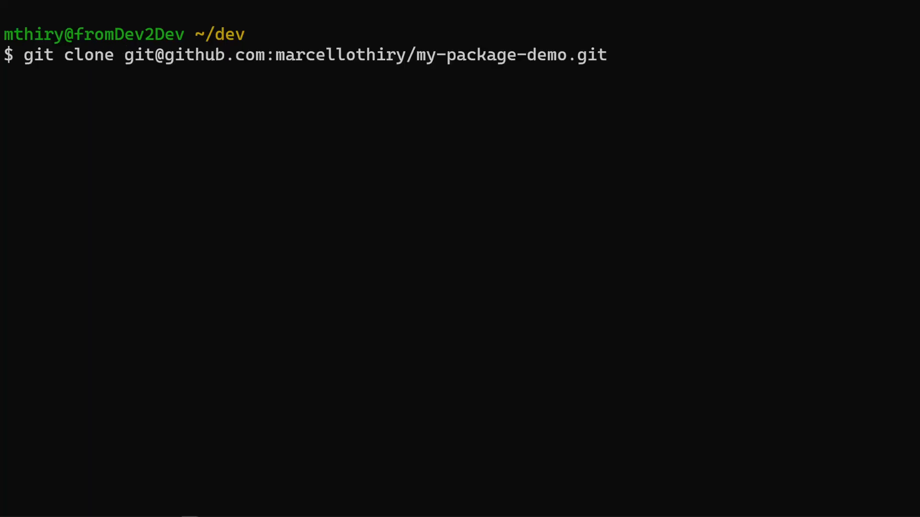
pyautogui.write('cd')
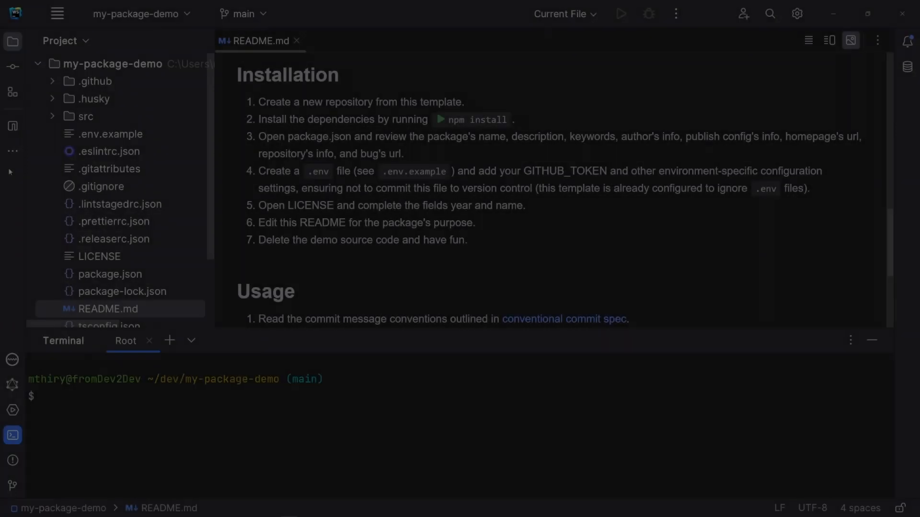
# Run npm install, then add a .env file at the project root starting with GITHUB_TOKEN
pyautogui.write('npm install')
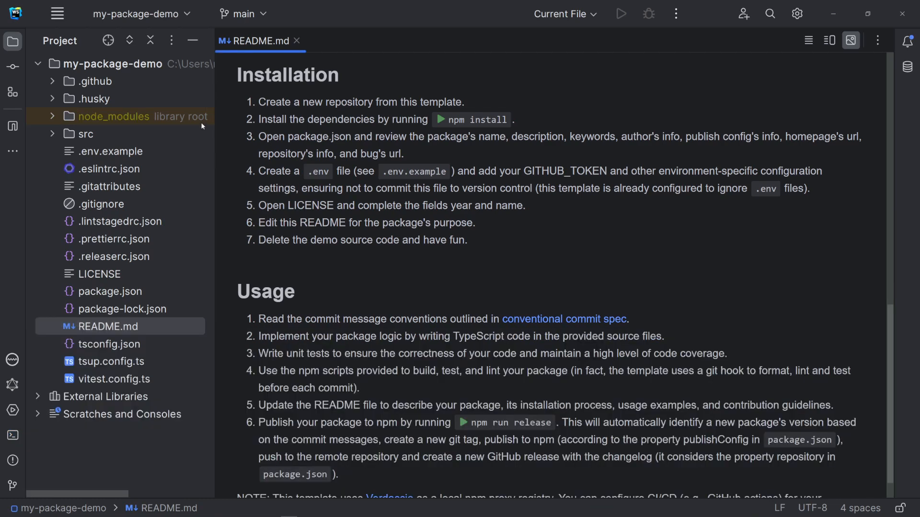
pyautogui.rightClick(114, 116)
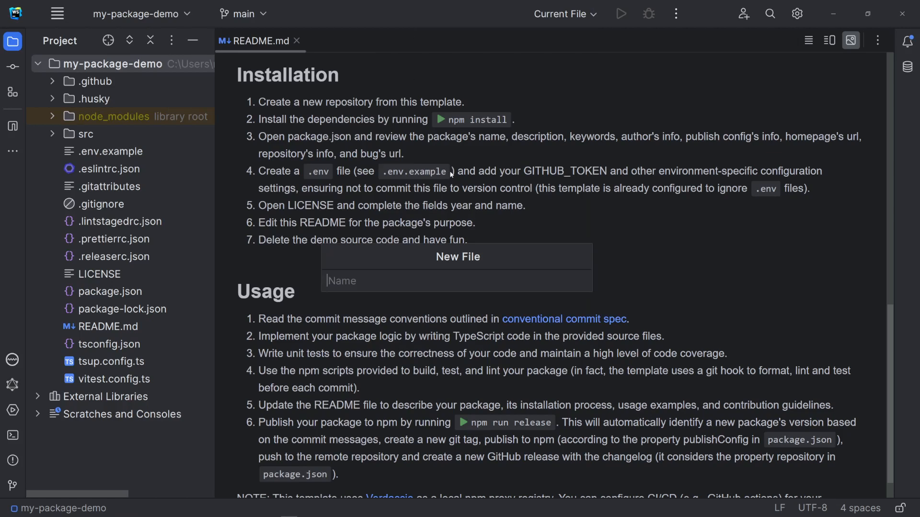
pyautogui.write('.env')
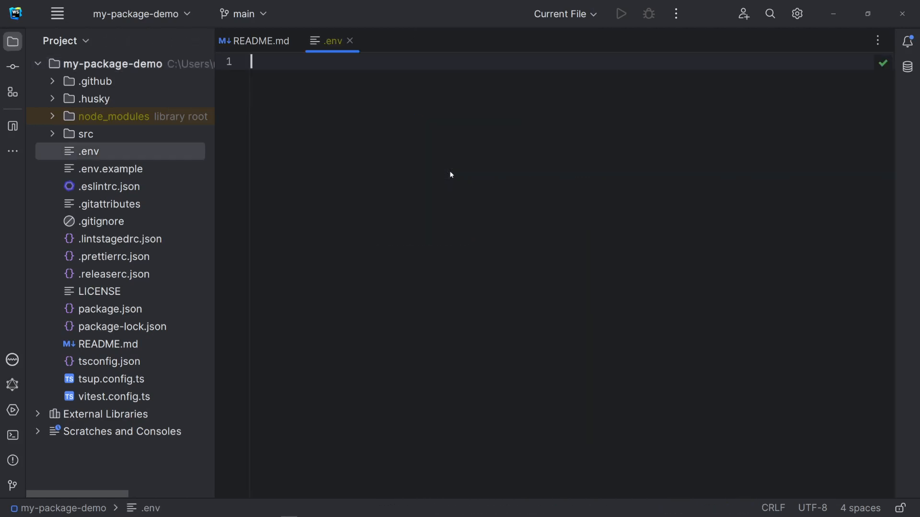
pyautogui.write('GITHUB')
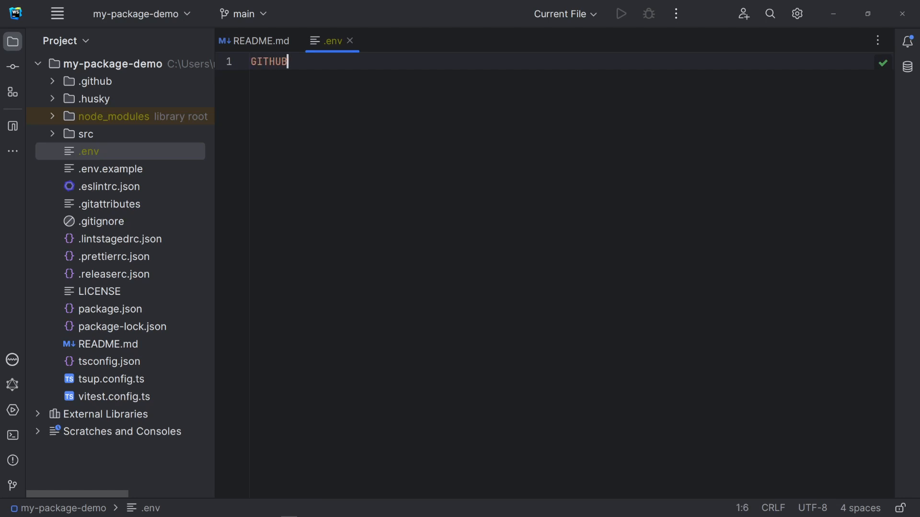
pyautogui.write('_TOKEN')
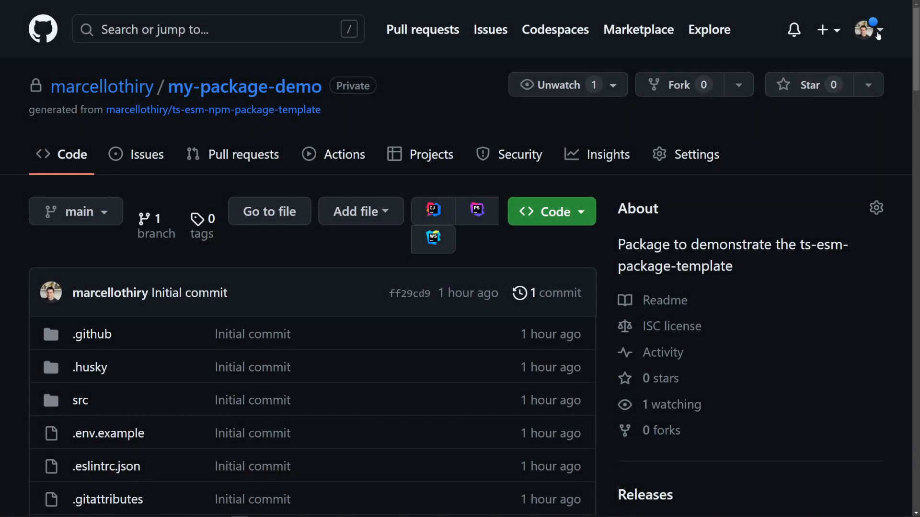
# Go from account Settings to Developer settings > Personal access tokens > Tokens (classic)
pyautogui.click(864, 30)
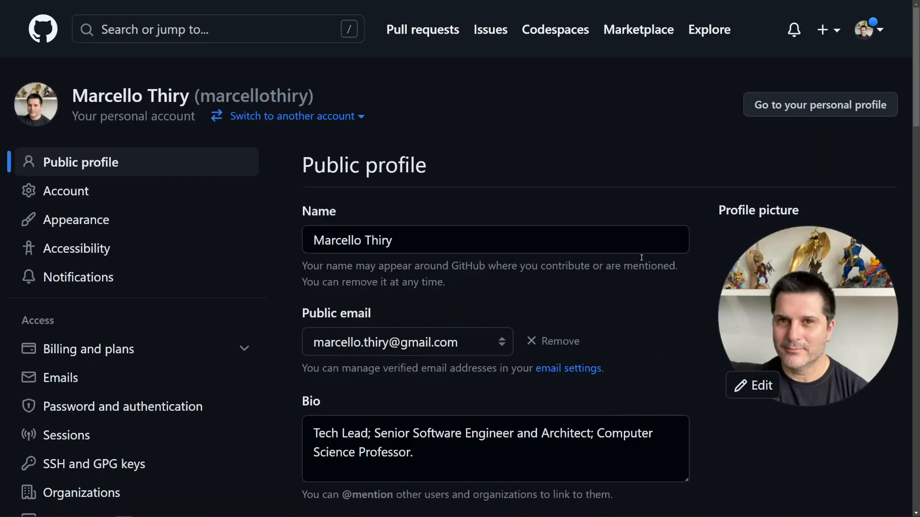
pyautogui.scroll(-3)
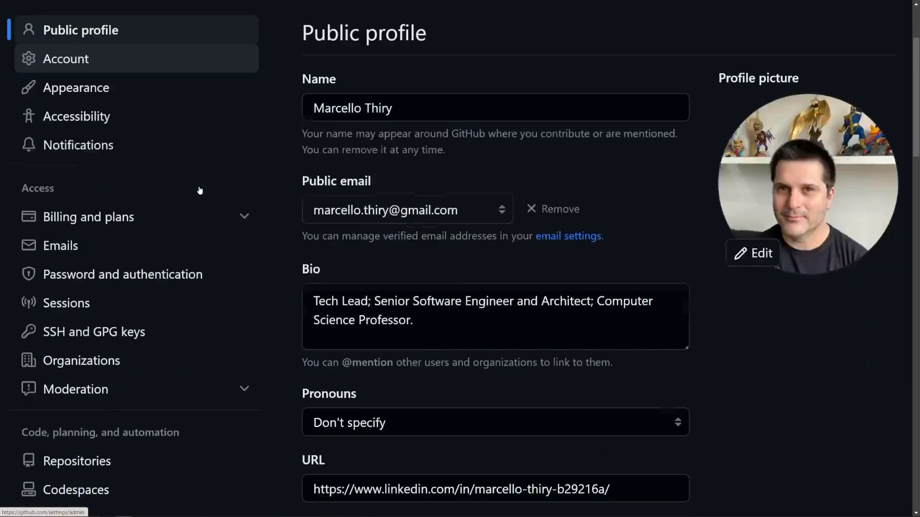
pyautogui.scroll(-3)
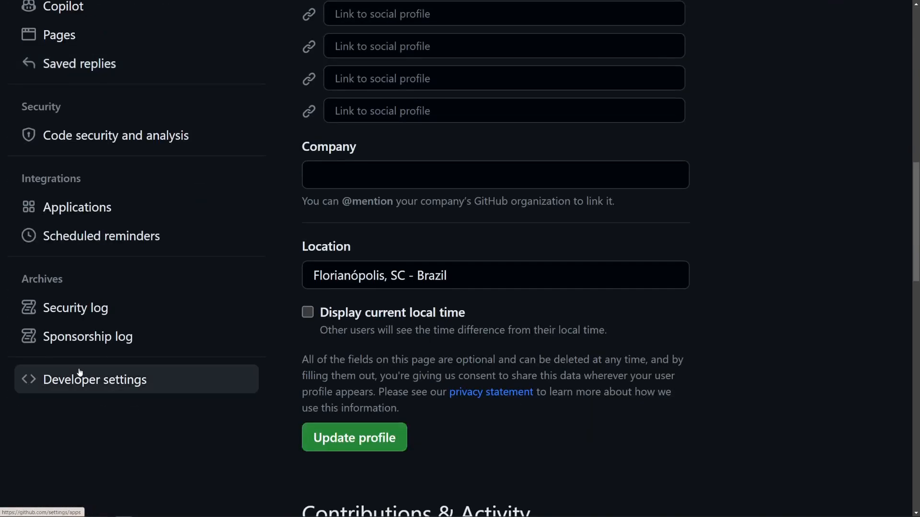
pyautogui.click(94, 379)
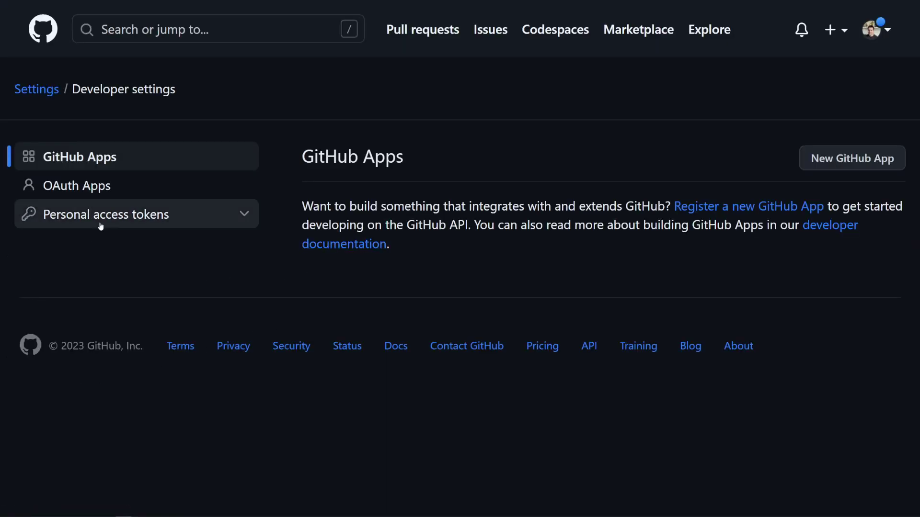
pyautogui.click(106, 214)
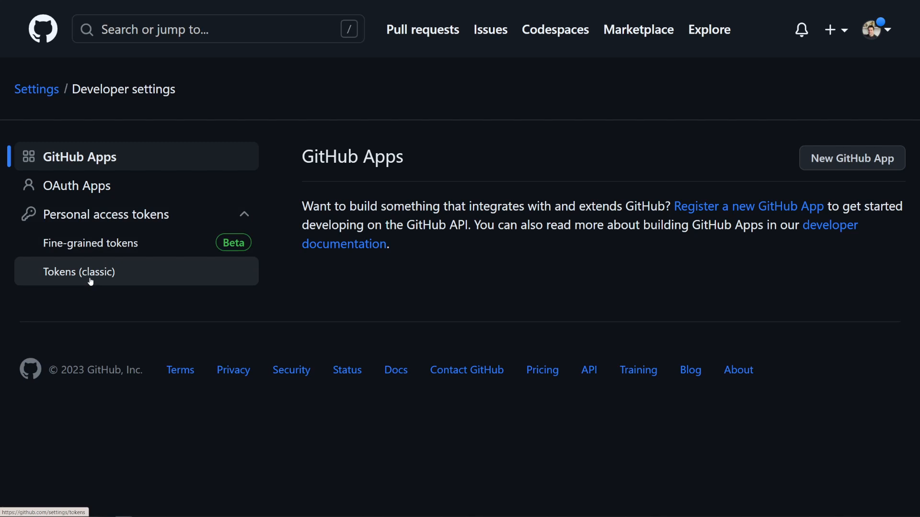
pyautogui.click(78, 271)
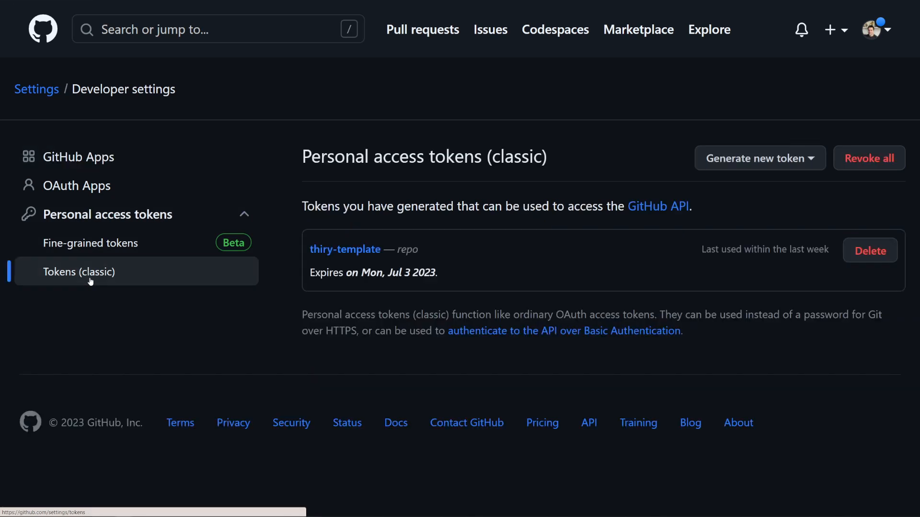
pyautogui.moveTo(719, 161)
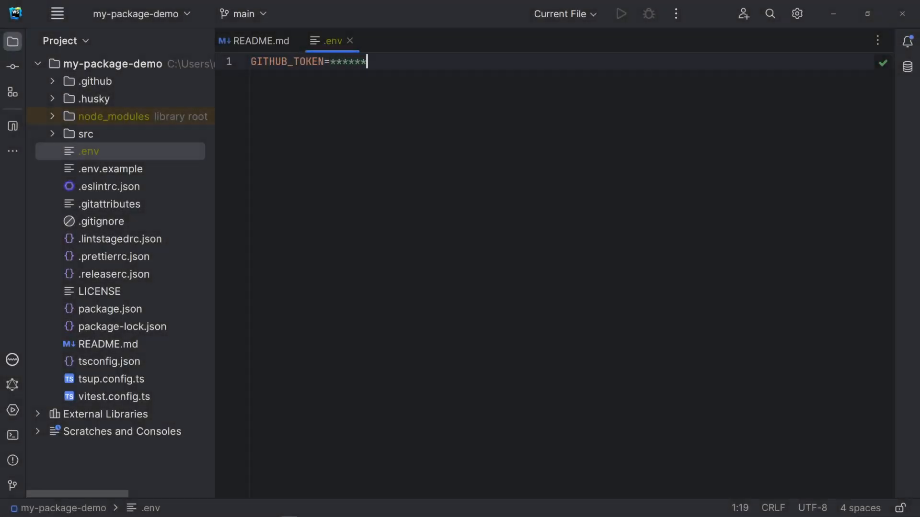
# Paste the token value into .env and open the LICENSE file
pyautogui.write('***')
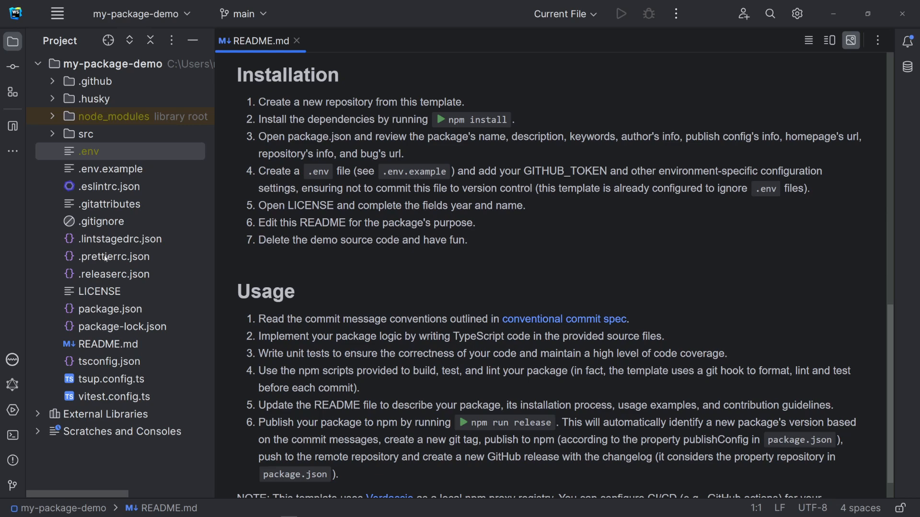
pyautogui.doubleClick(99, 291)
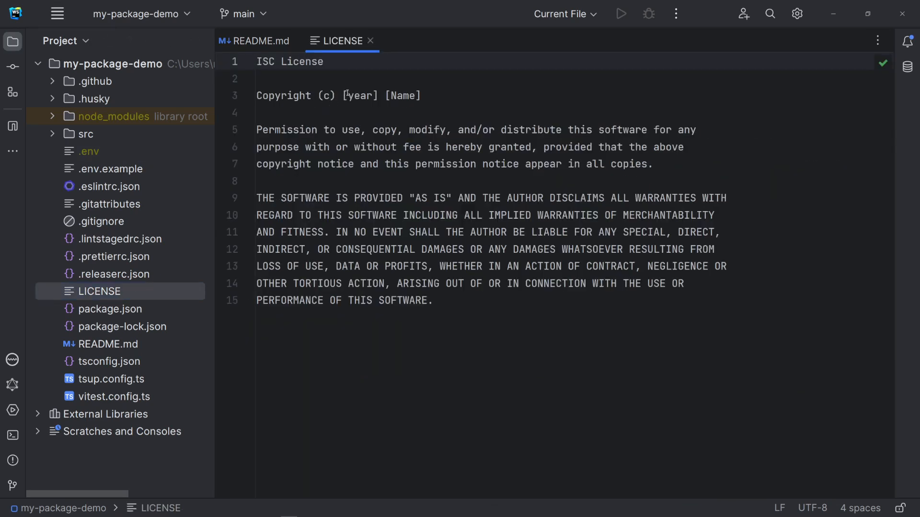
# Replace the LICENSE [year] placeholder with 2023 and [Name] with the author's name
pyautogui.doubleClick(359, 96)
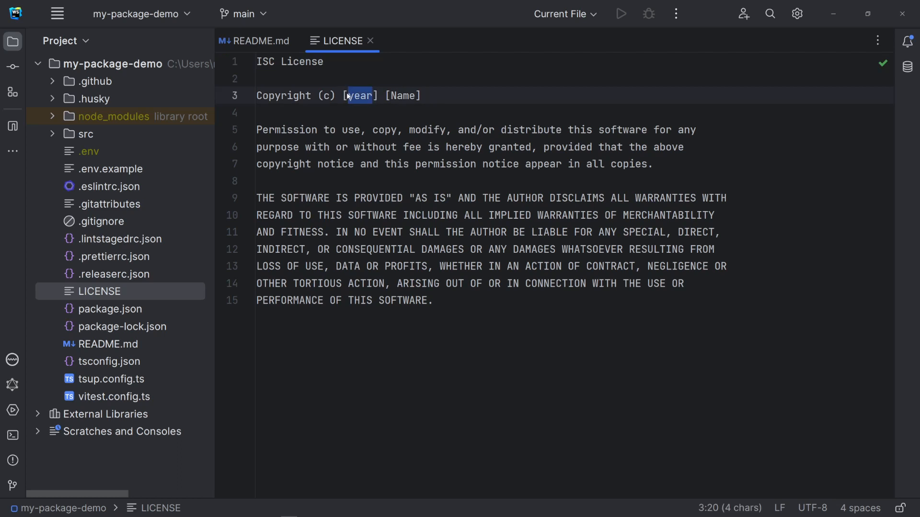
pyautogui.write('2023')
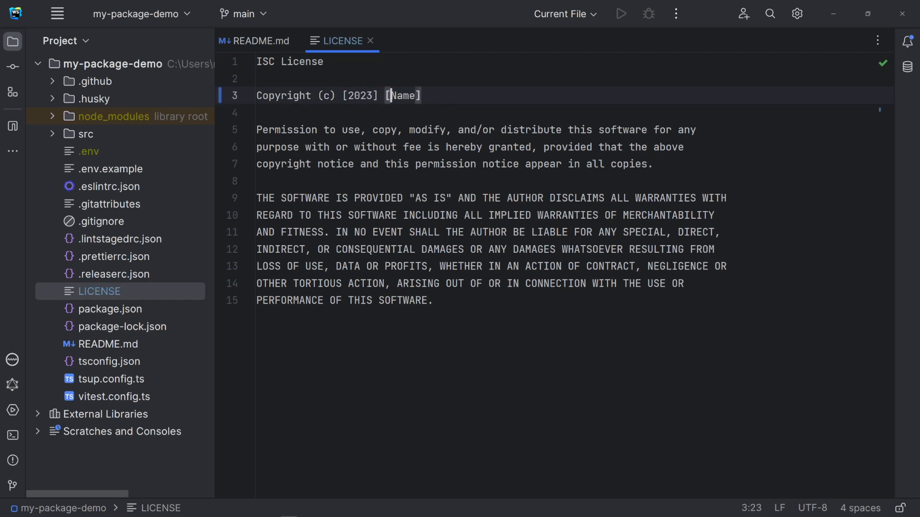
pyautogui.write('Marcello Thi')
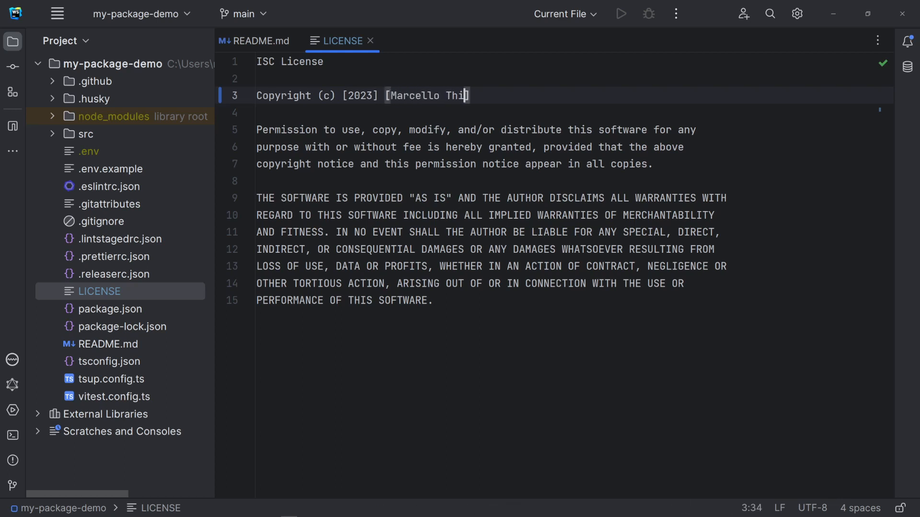
pyautogui.write('ry')
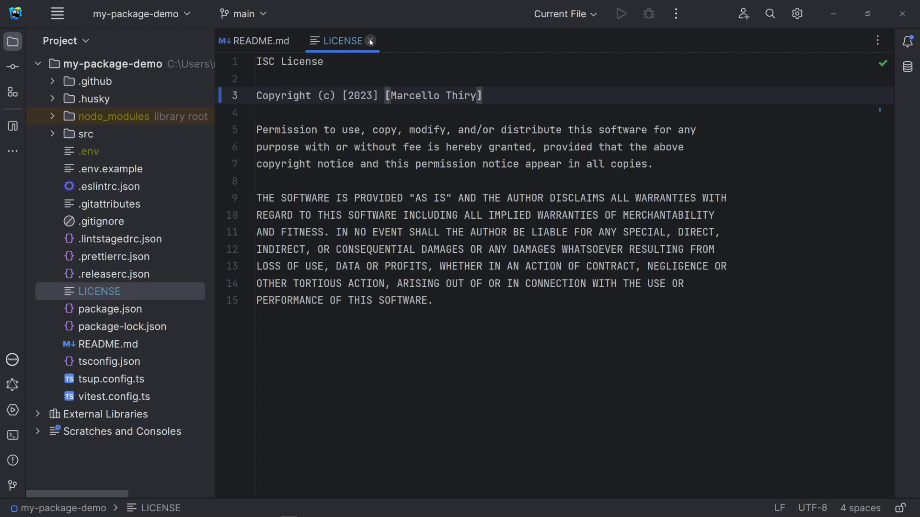
# Close LICENSE, select the my-package-demo root, and open a project configuration file
pyautogui.click(370, 42)
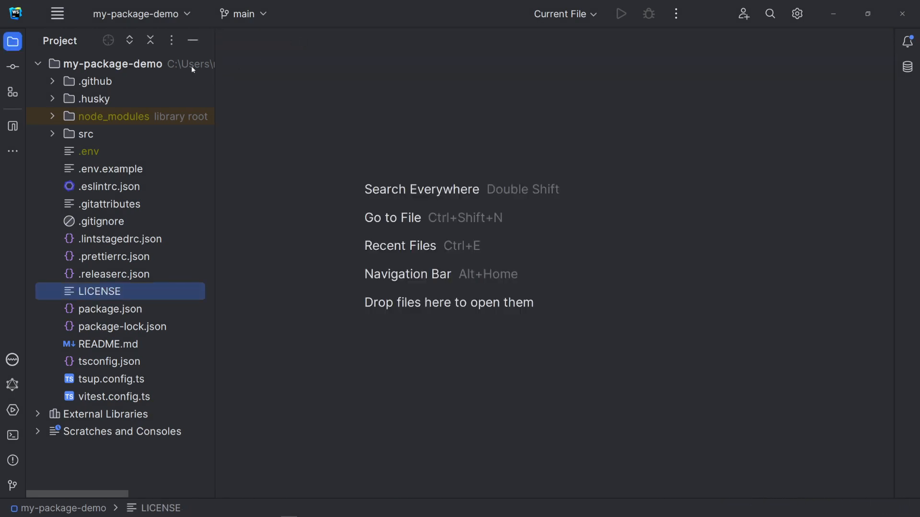
pyautogui.click(113, 63)
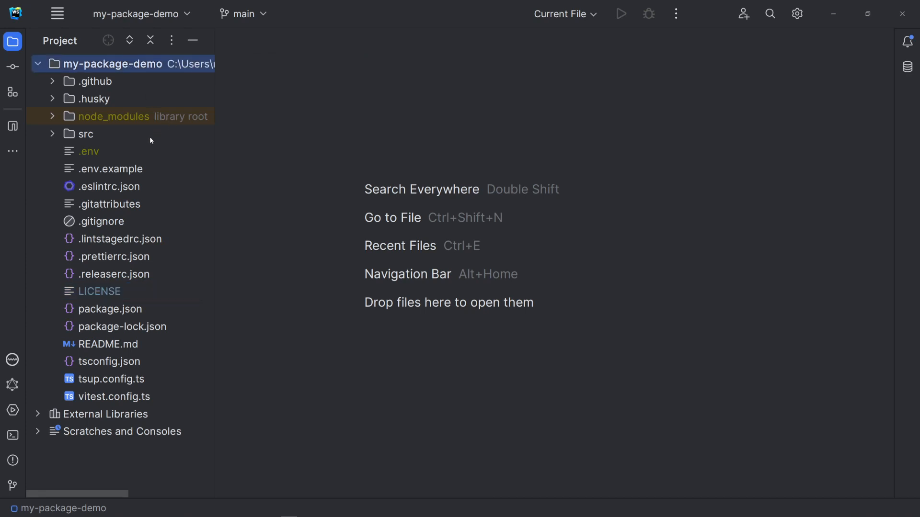
pyautogui.doubleClick(110, 309)
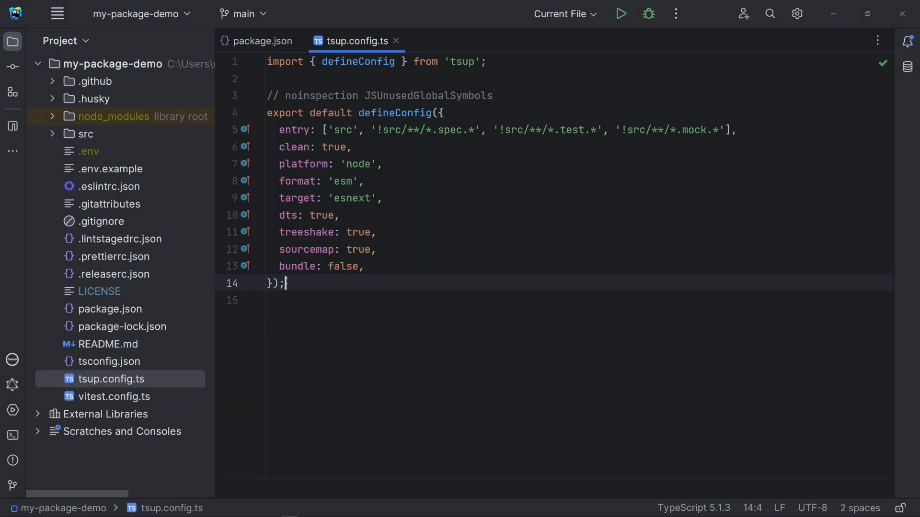
# Switch back to package.json and open tsconfig.json
pyautogui.click(259, 40)
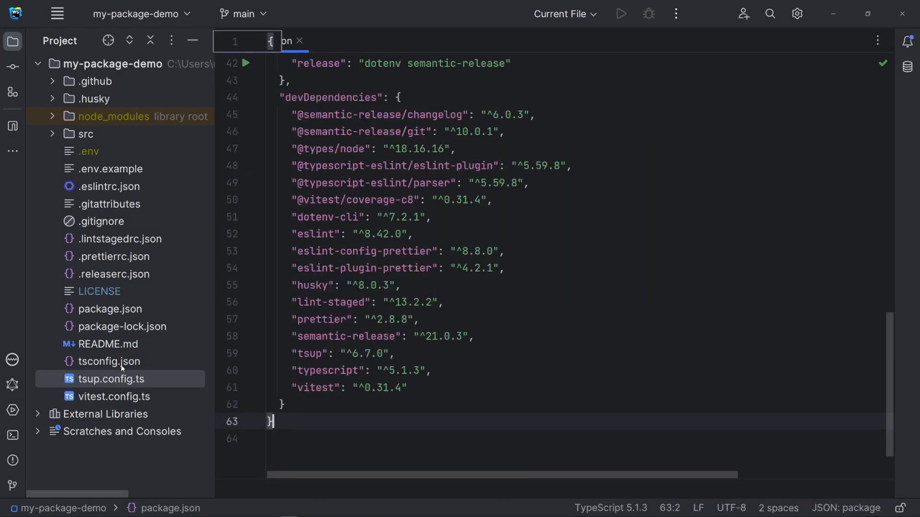
pyautogui.doubleClick(109, 361)
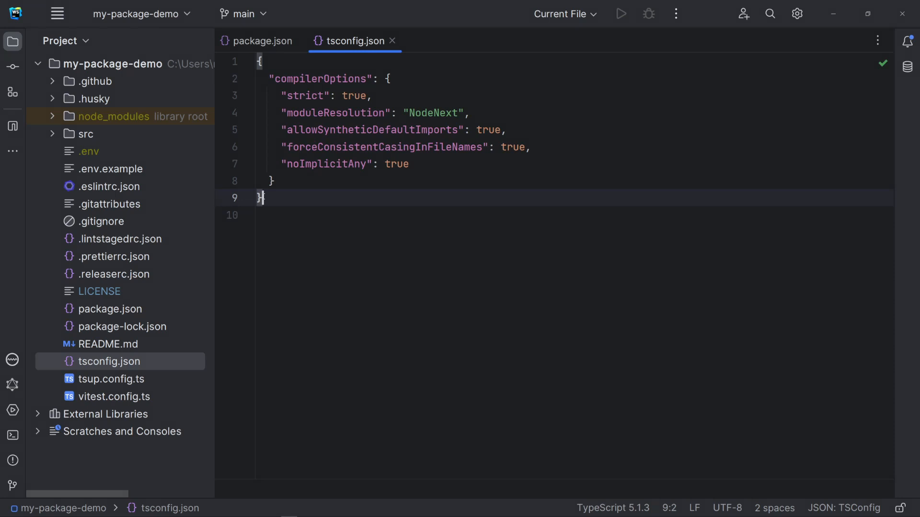
pyautogui.moveTo(392, 41)
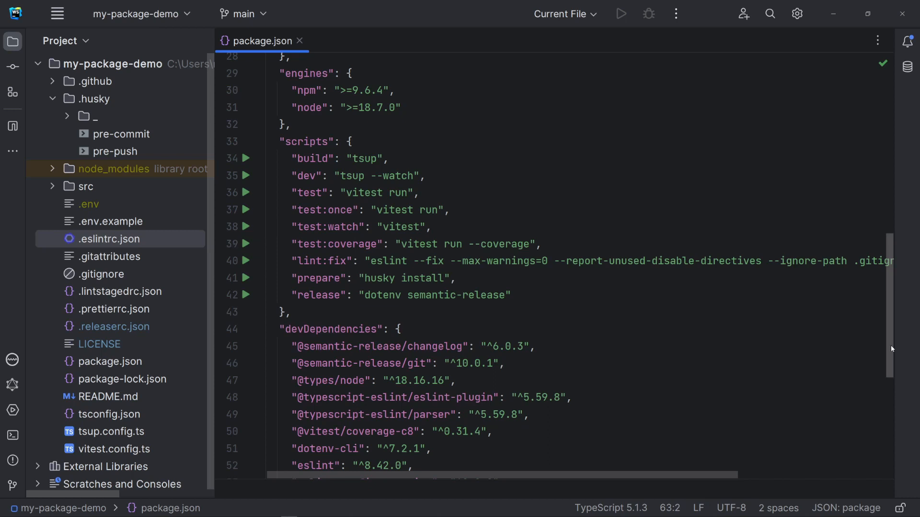
pyautogui.moveTo(538, 318)
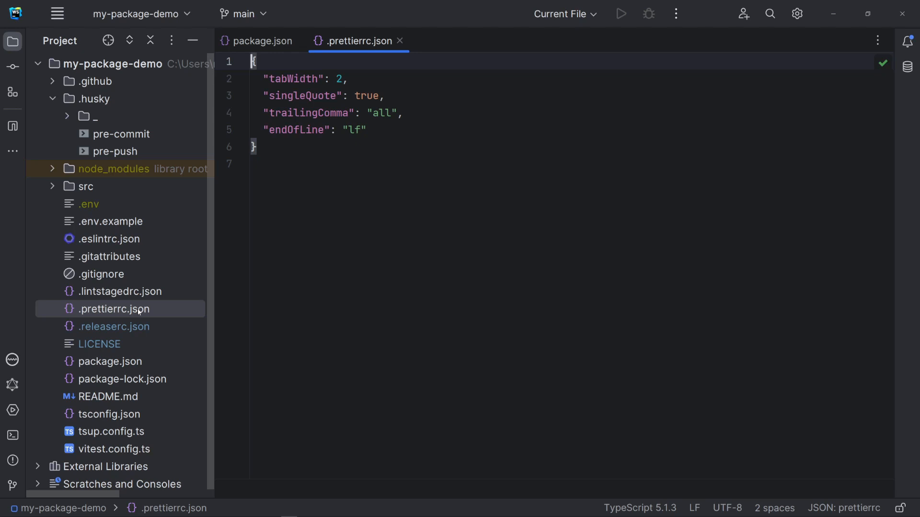
pyautogui.moveTo(151, 297)
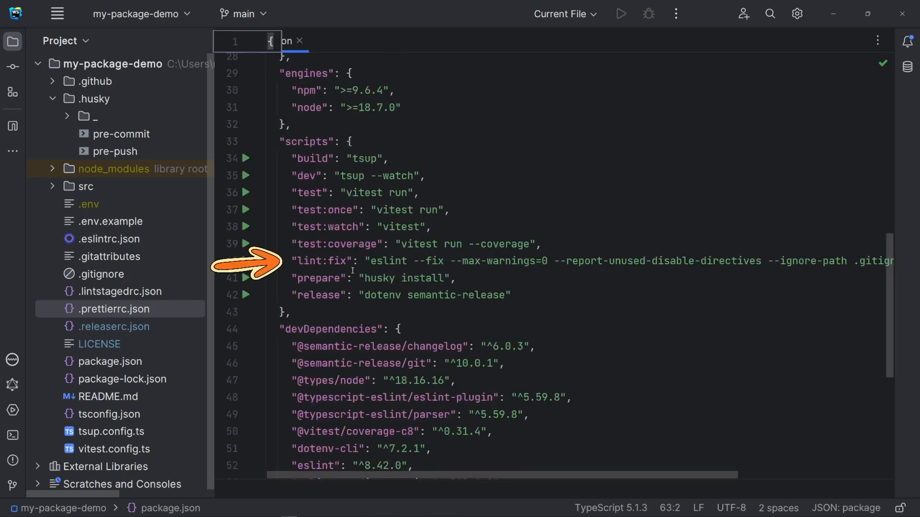
pyautogui.moveTo(865, 370)
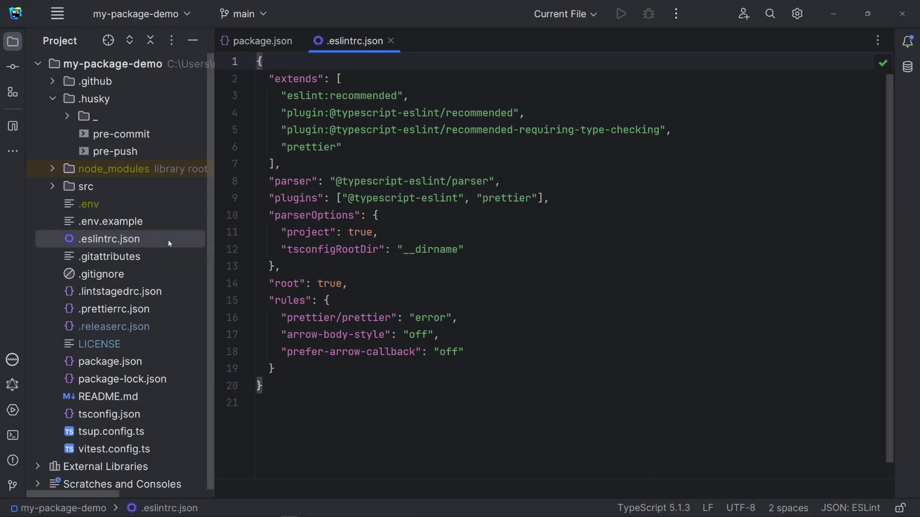
pyautogui.moveTo(248, 103)
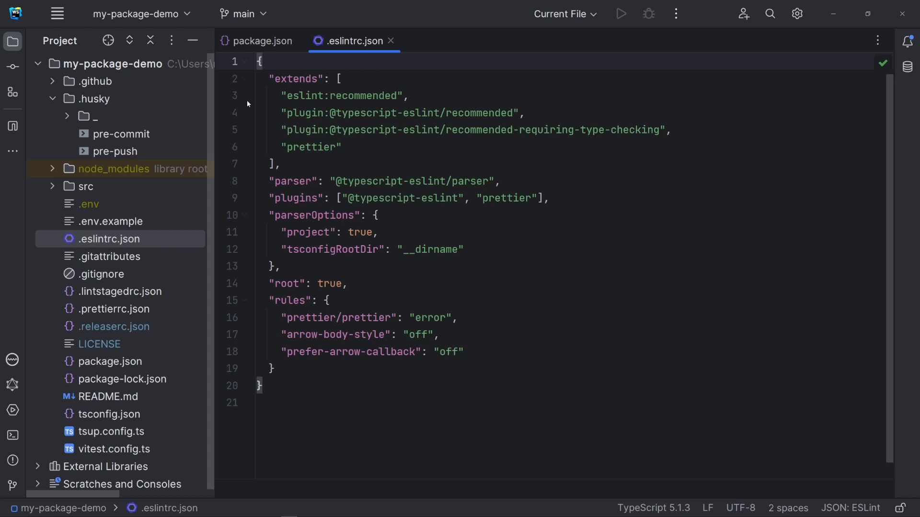
pyautogui.moveTo(393, 41)
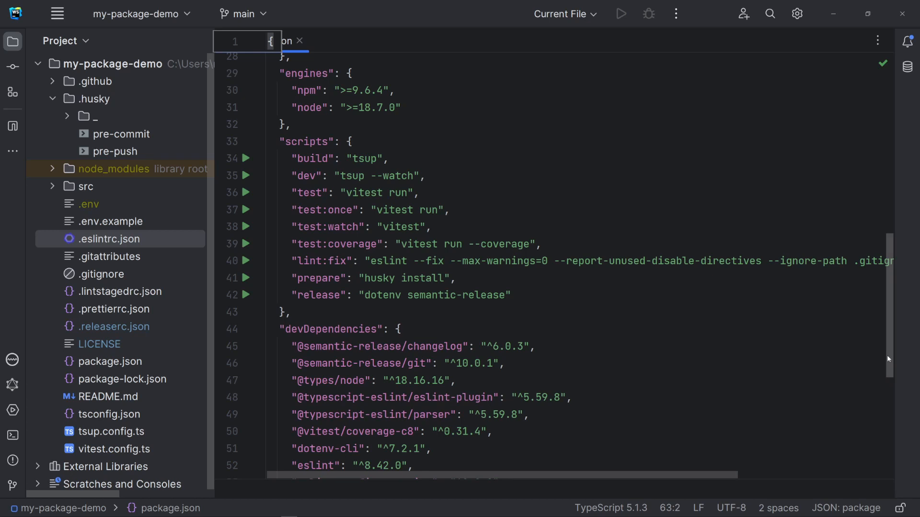
pyautogui.moveTo(890, 354)
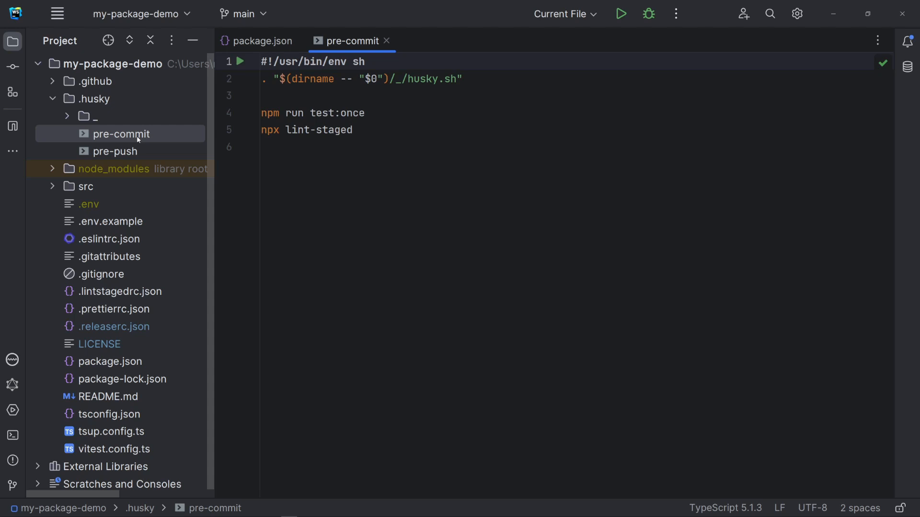
pyautogui.moveTo(122, 193)
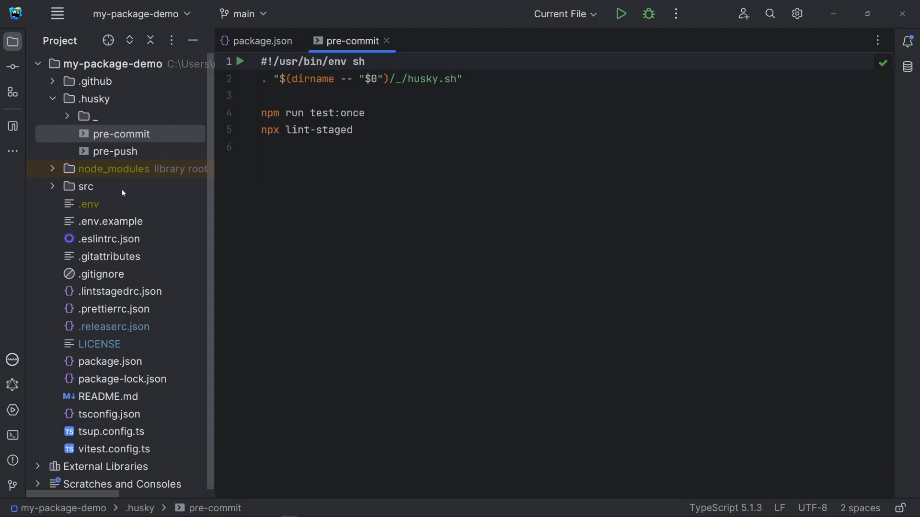
# Open .lintstagedrc.json from the Project tool window
pyautogui.doubleClick(119, 292)
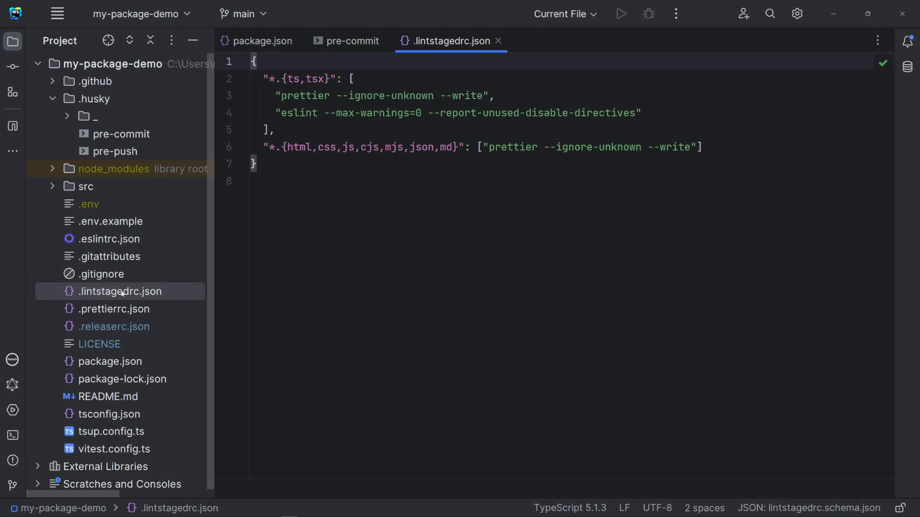
pyautogui.moveTo(213, 152)
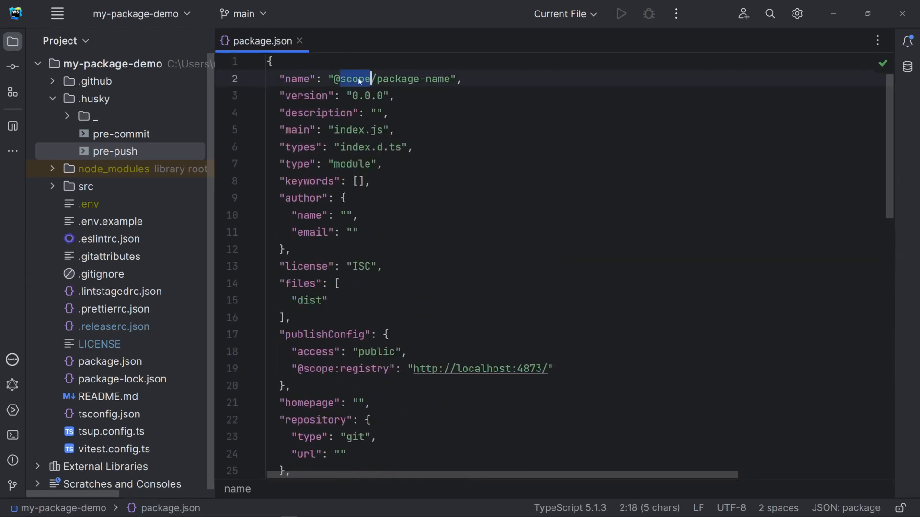
# Type 'marcellothiry' into package.json and scroll down through the file
pyautogui.write('marcellothiry')
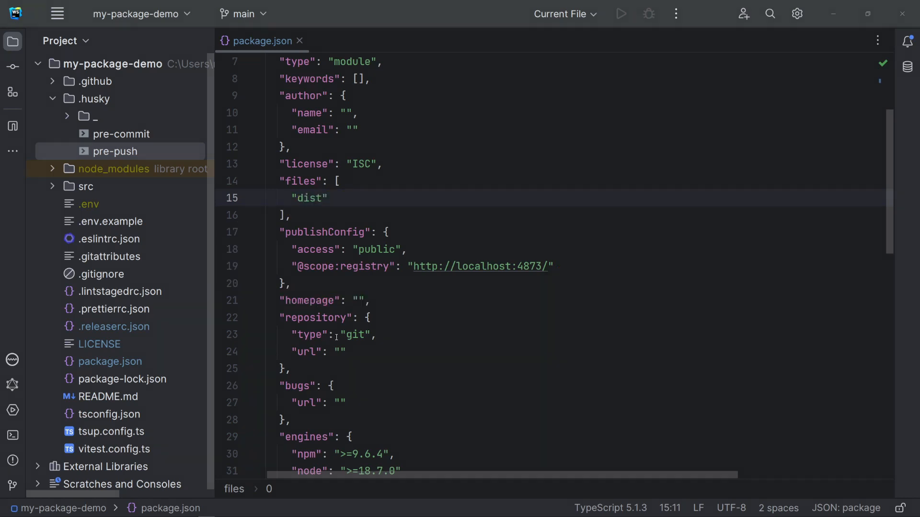
pyautogui.scroll(-3)
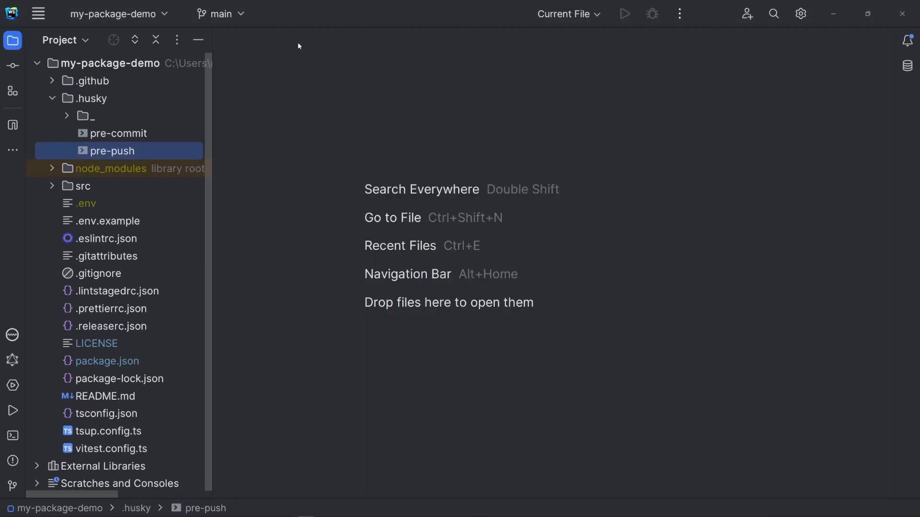
# Open .gitattributes, which normalizes line endings to LF
pyautogui.doubleClick(106, 256)
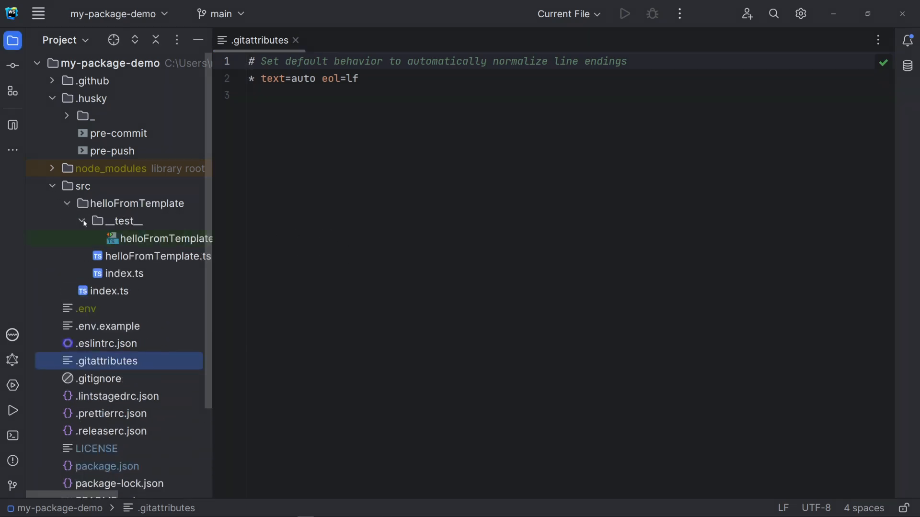
# Open src/index.ts, helloFromTemplate.ts and helloFromTemplate.test.ts to review the template code
pyautogui.doubleClick(108, 291)
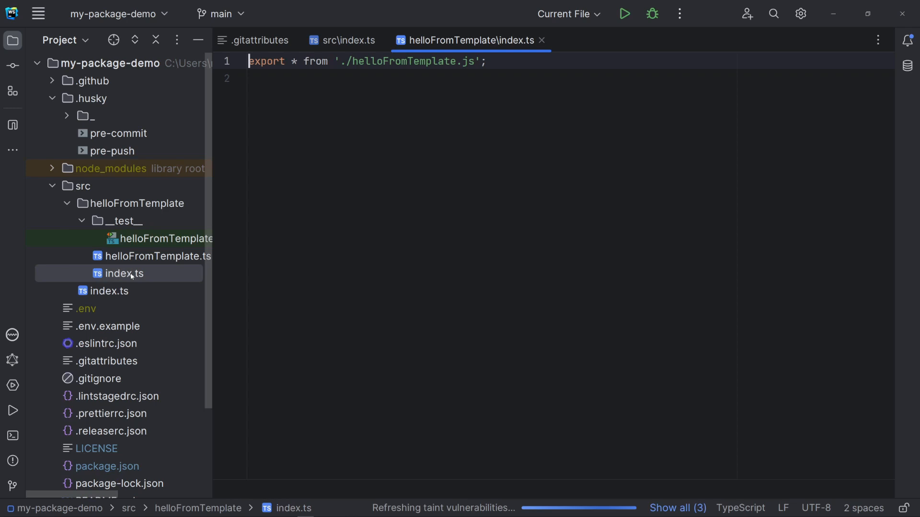
pyautogui.click(158, 257)
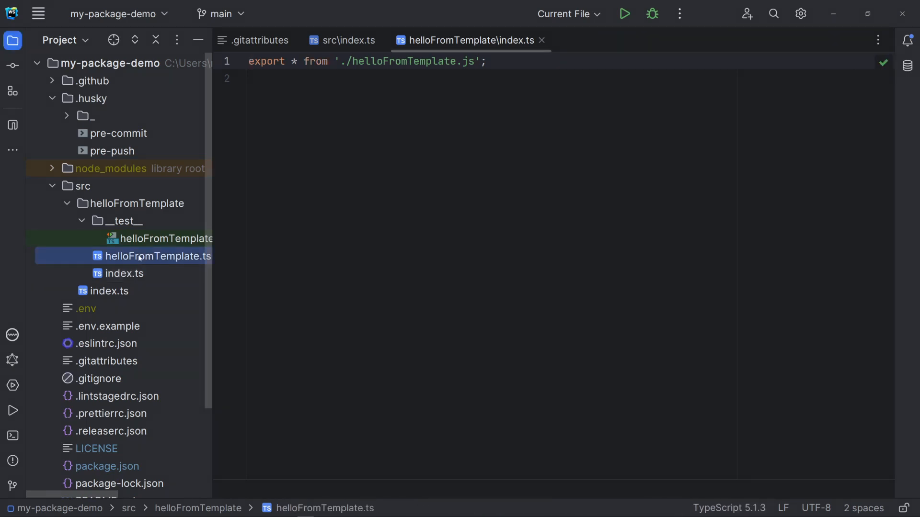
pyautogui.doubleClick(158, 256)
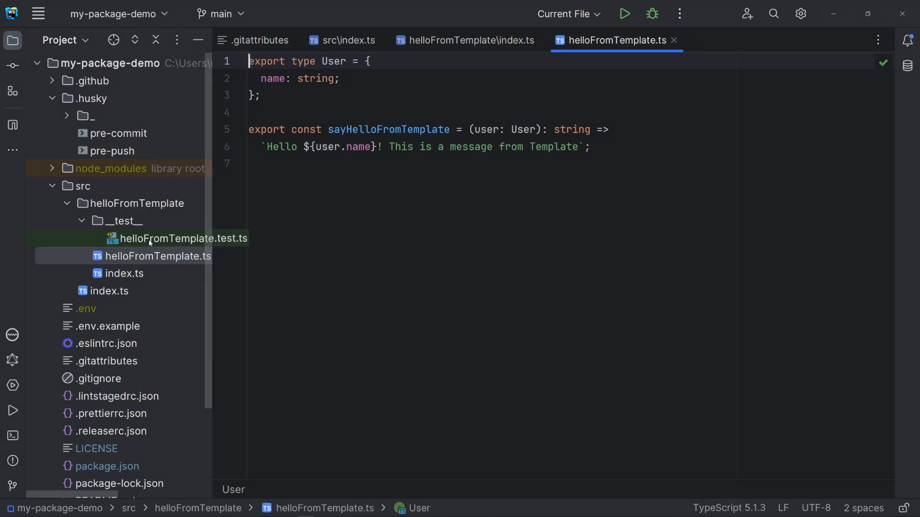
pyautogui.click(168, 238)
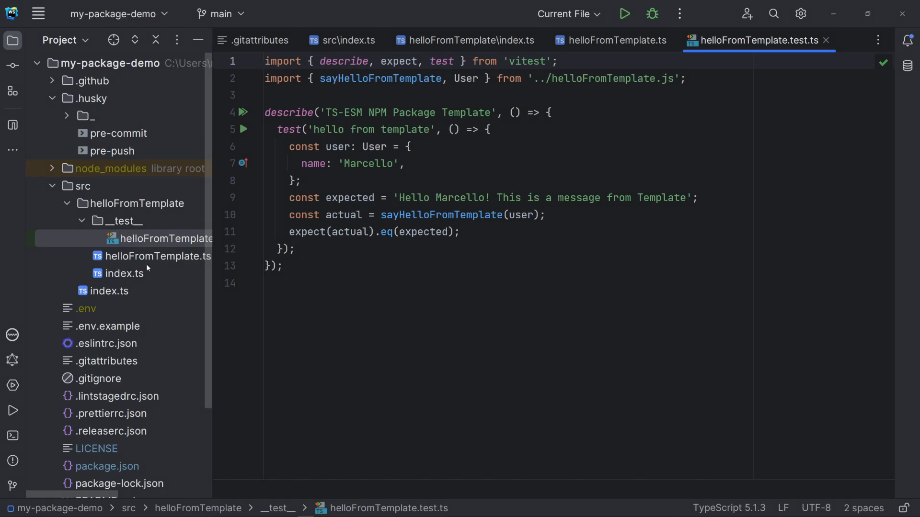
# Run 'npm run test:once' in the project terminal
pyautogui.click(12, 436)
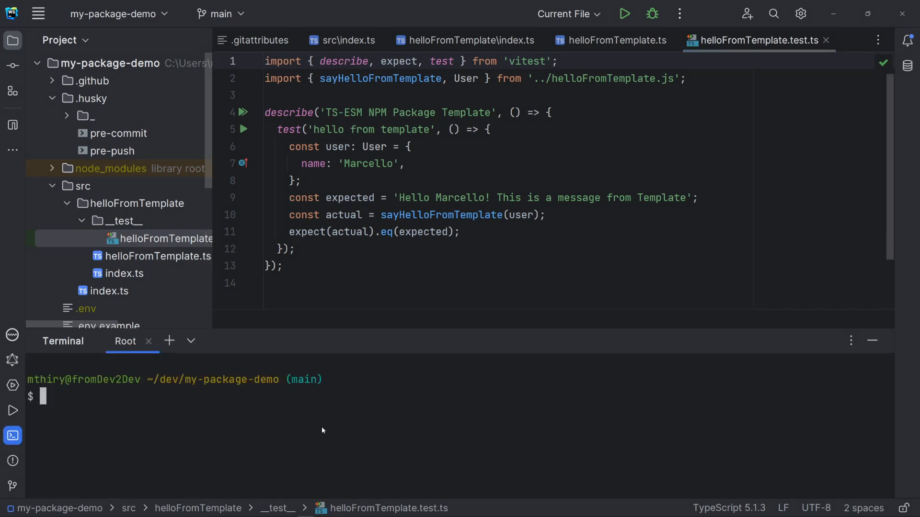
pyautogui.write('npm run test:once')
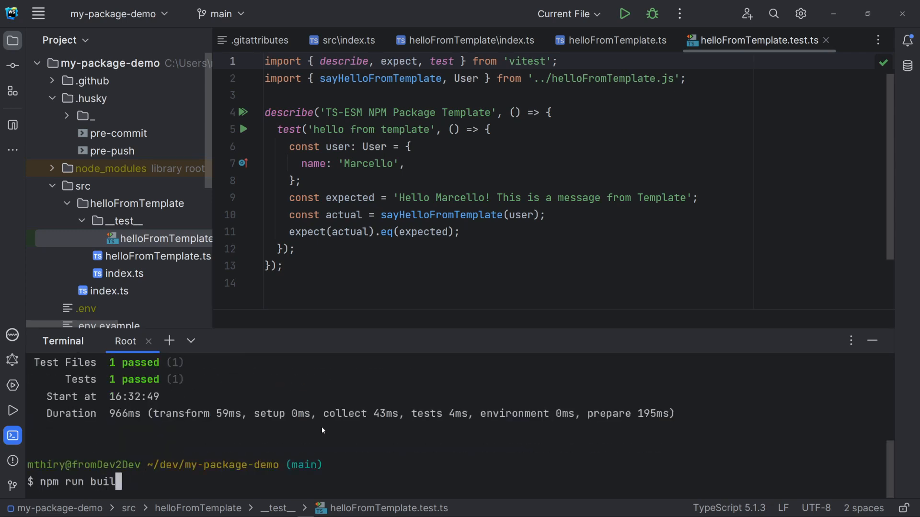
pyautogui.press('Enter')
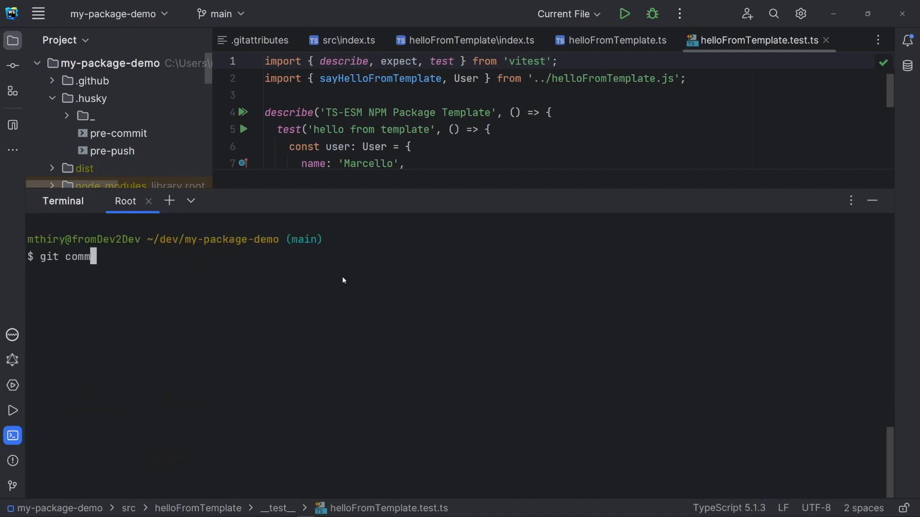
# Commit with message 'feat: first feature', then run semantic-release
pyautogui.write('it -m')
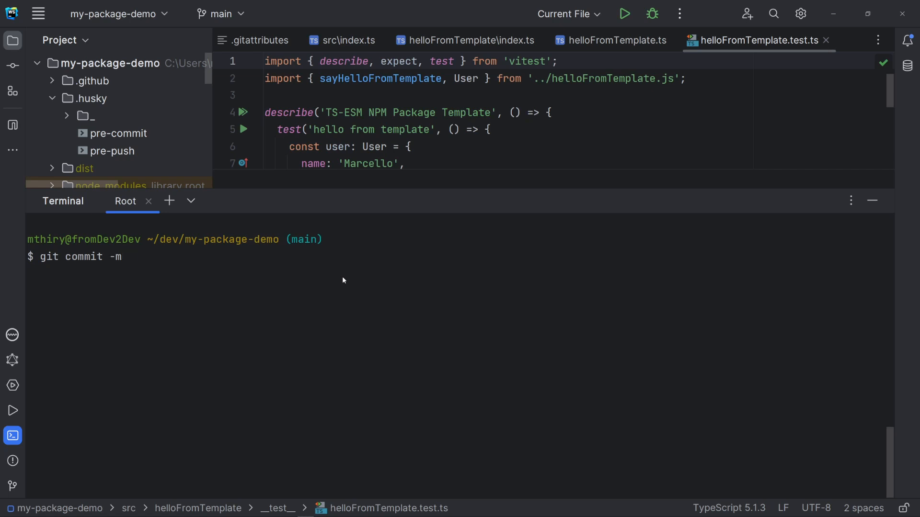
pyautogui.write('"feat:')
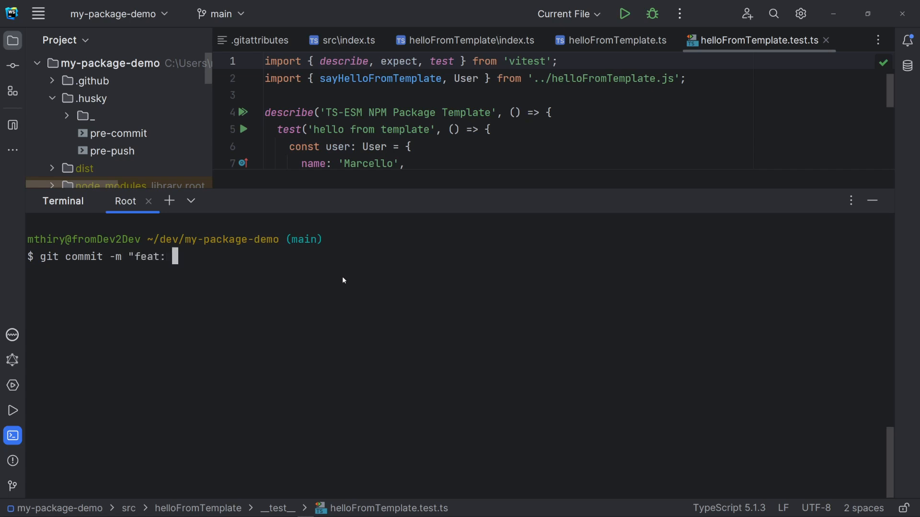
pyautogui.write('first feat')
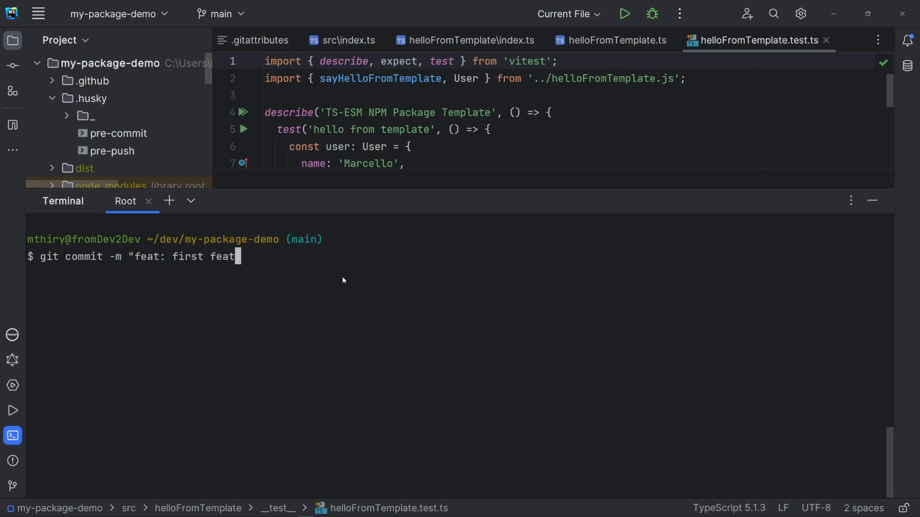
pyautogui.write('ure"')
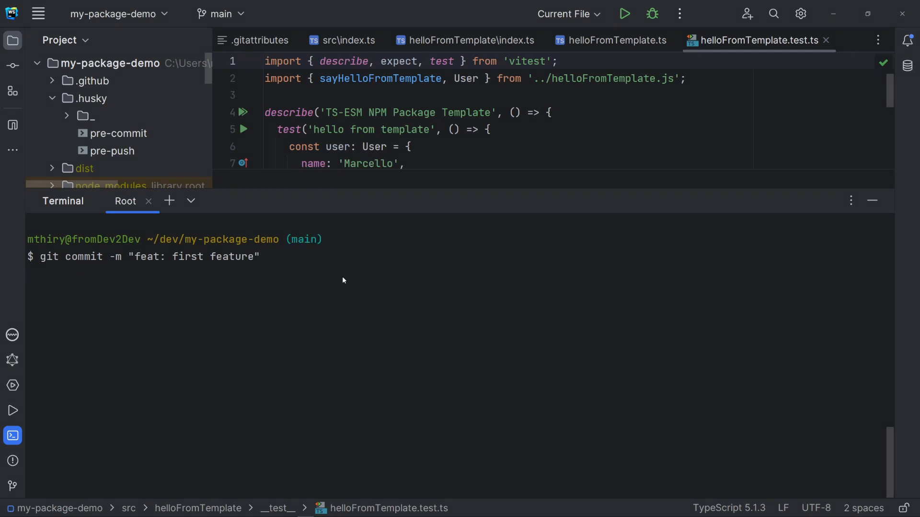
pyautogui.press('Enter')
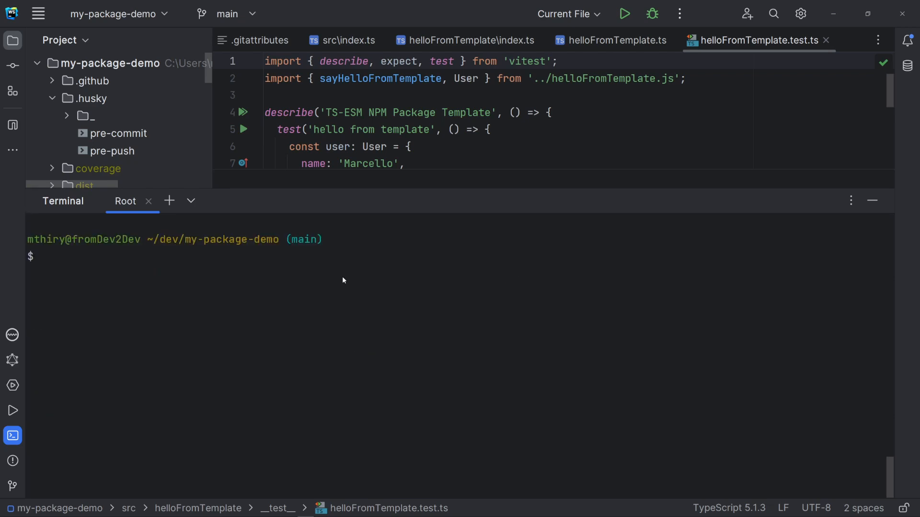
pyautogui.write('semantic-release')
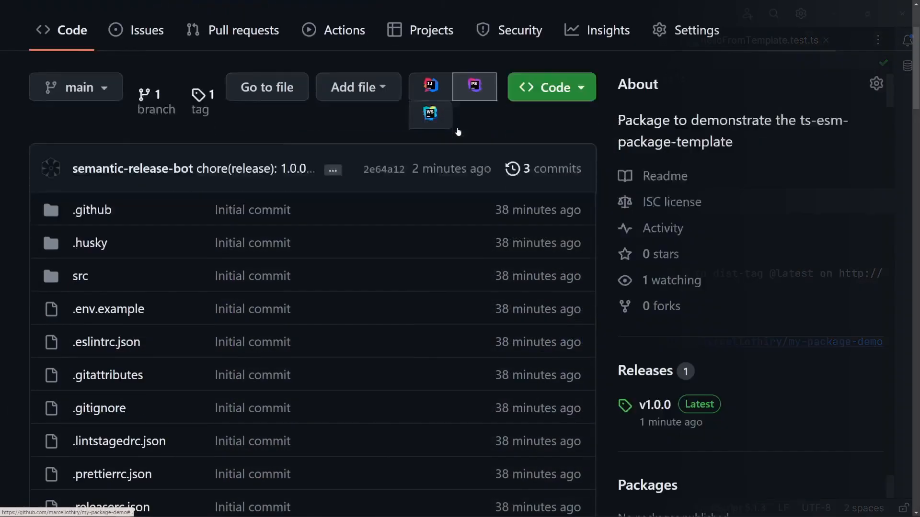
# View CHANGELOG.md on GitHub, then open the v1.0.0 release details
pyautogui.scroll(-3)
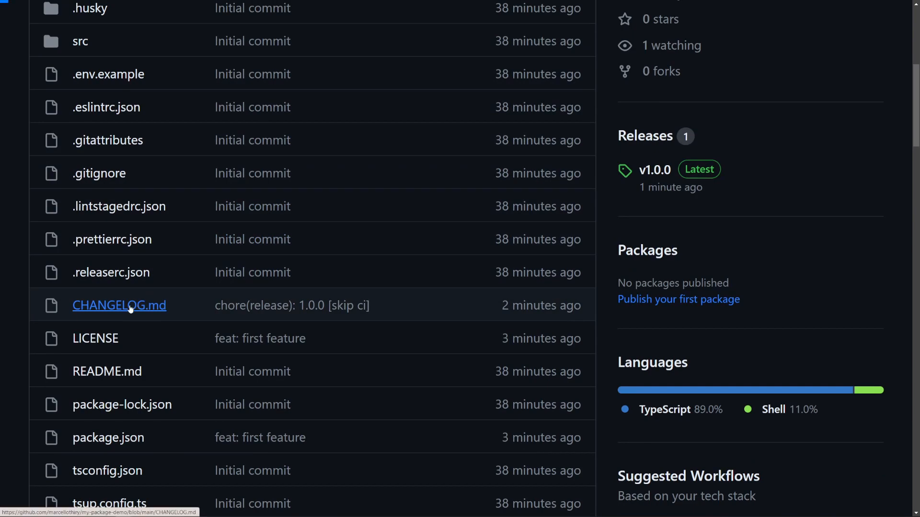
pyautogui.click(118, 305)
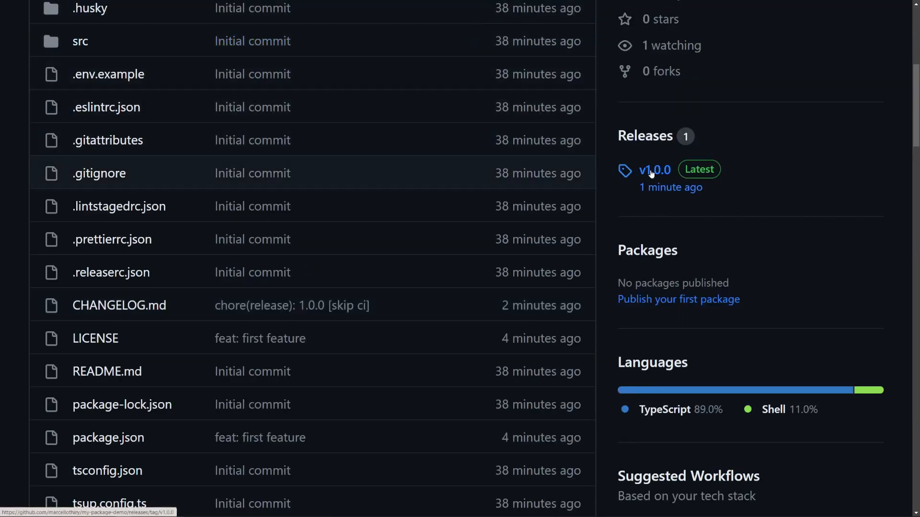
pyautogui.click(654, 170)
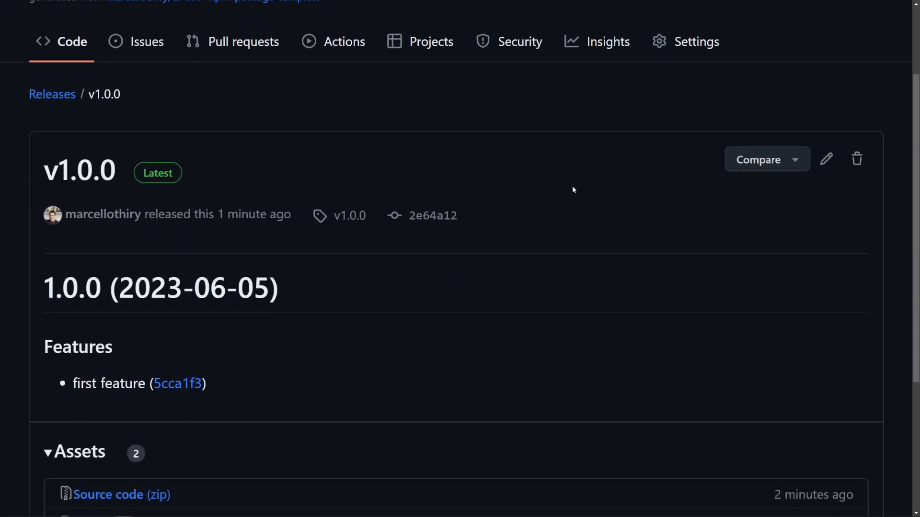
pyautogui.scroll(-3)
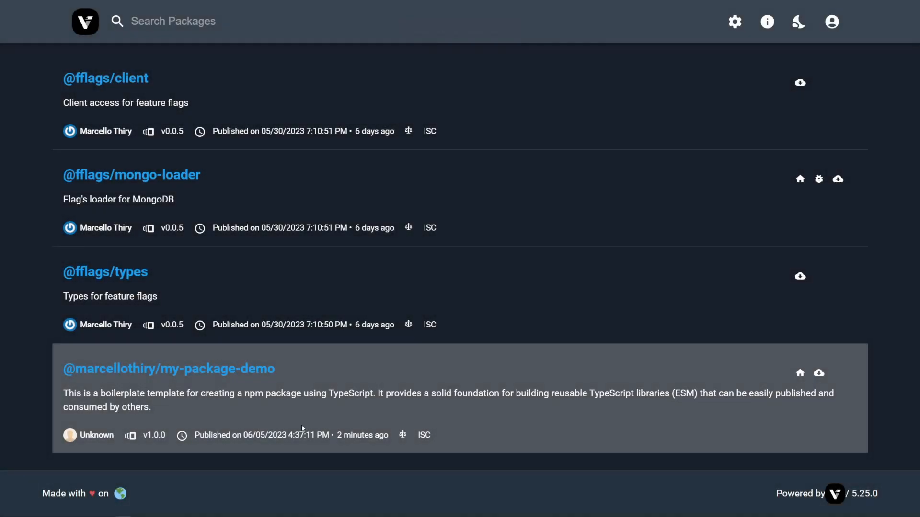
# Check the my-package-demo entry in the Verdaccio package list
pyautogui.click(168, 369)
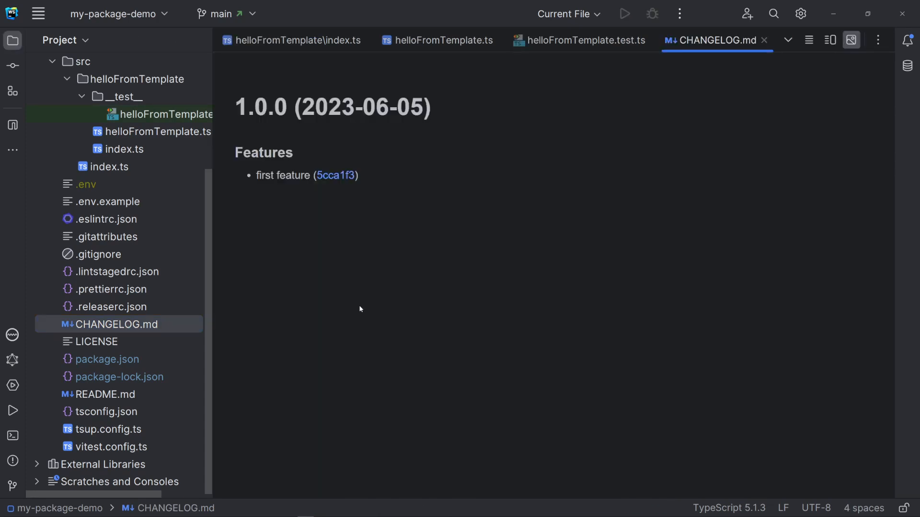
# Preview CHANGELOG.md's 1.0.0 entry, then view .releaserc.json
pyautogui.click(585, 41)
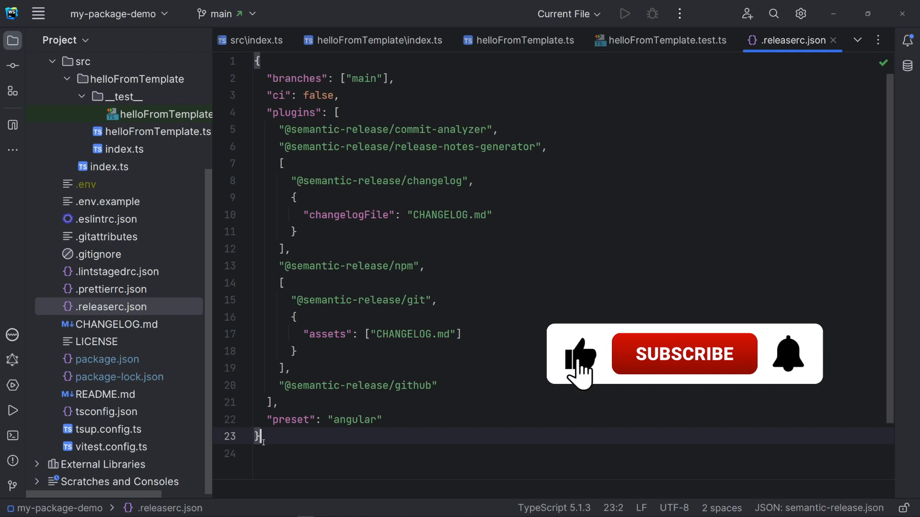
pyautogui.click(685, 355)
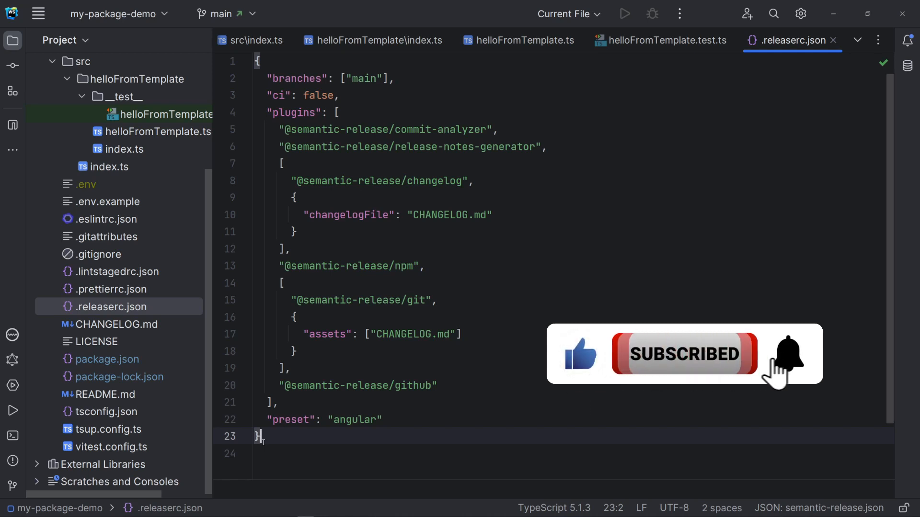